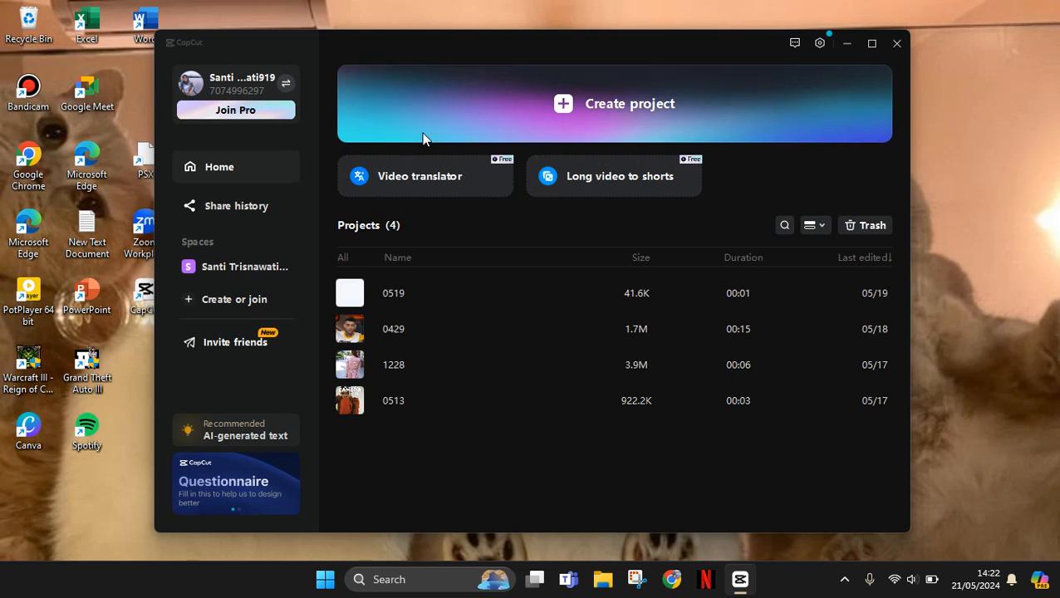
mouse_move(439, 165)
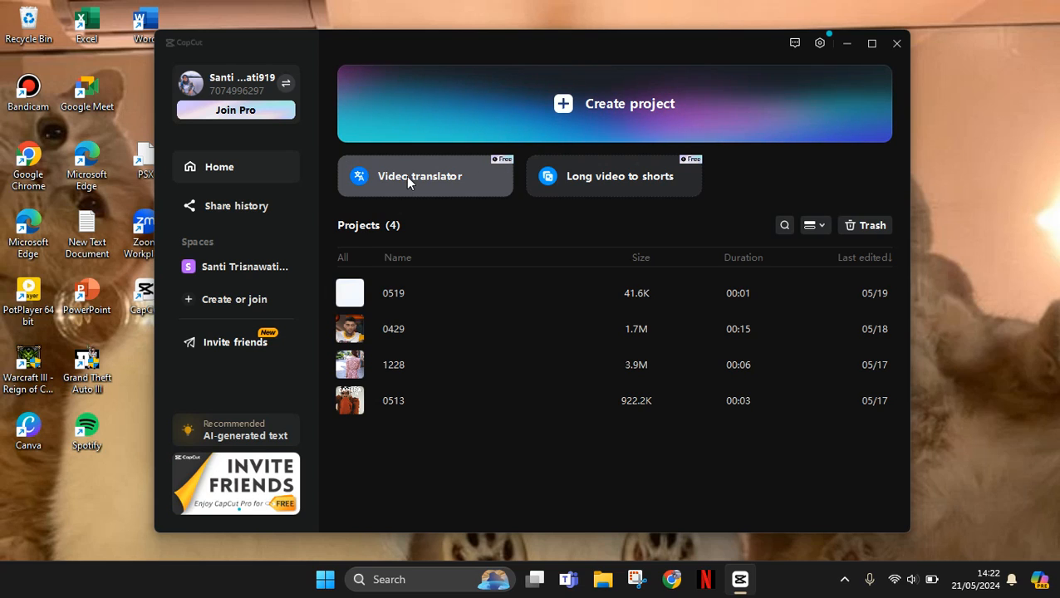
mouse_move(871, 44)
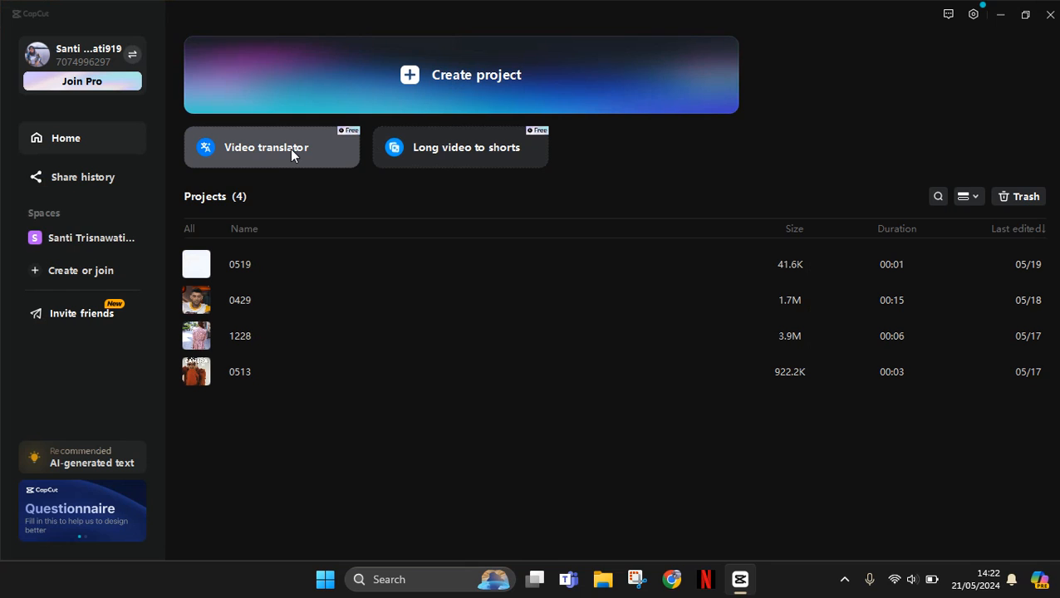
Launch the Video translator tool from the CapCut home screen.
left_click(266, 146)
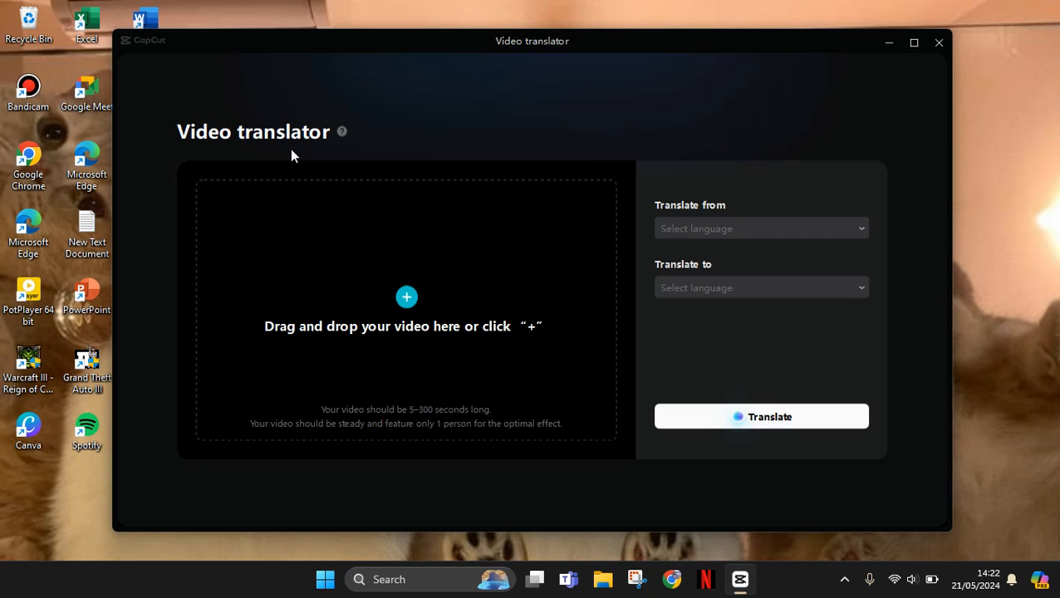
mouse_move(343, 137)
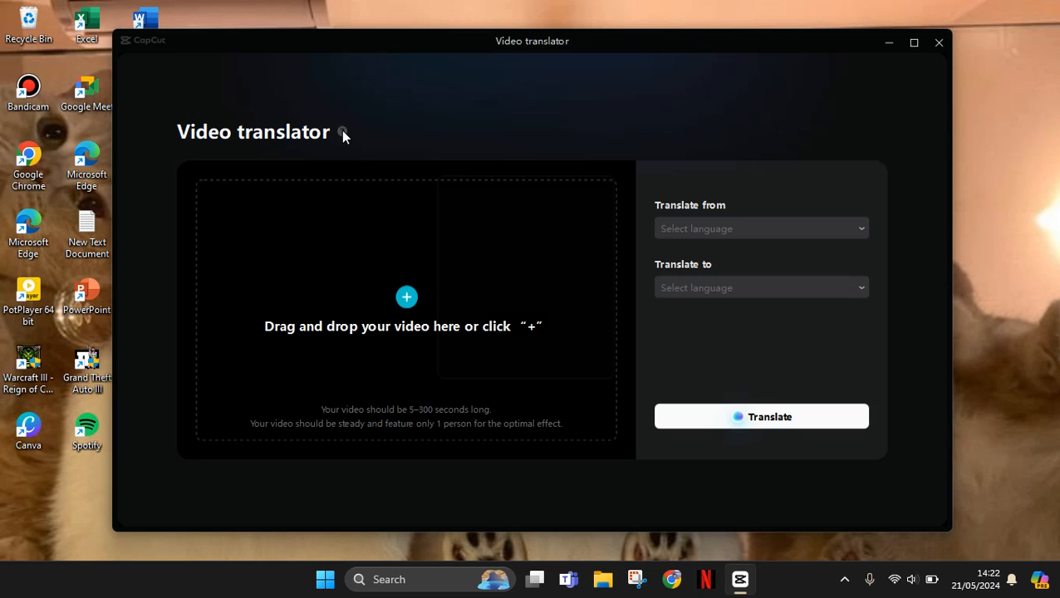
left_click(343, 131)
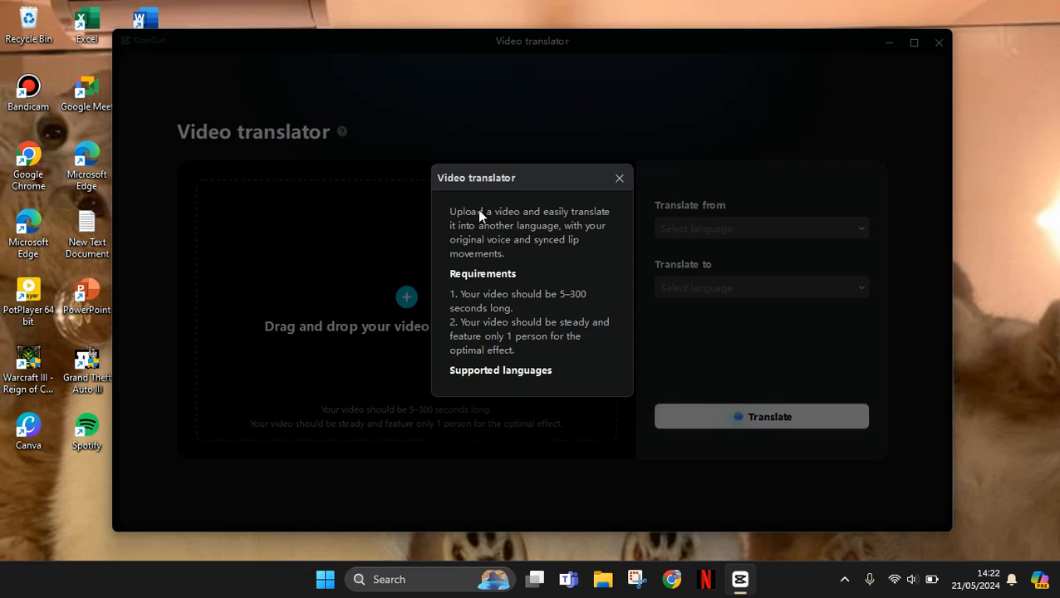
mouse_move(509, 236)
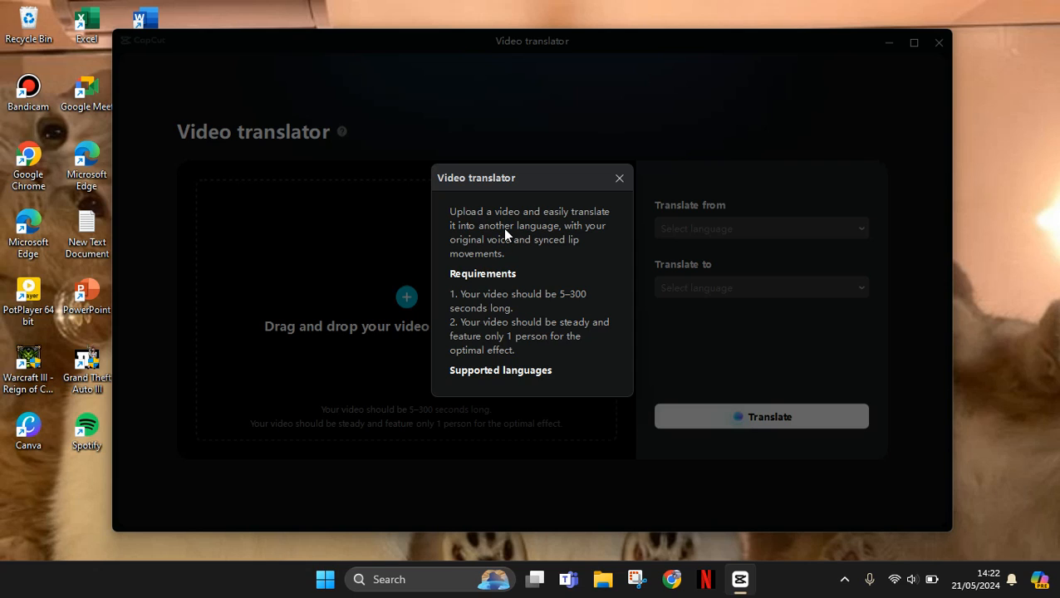
mouse_move(558, 240)
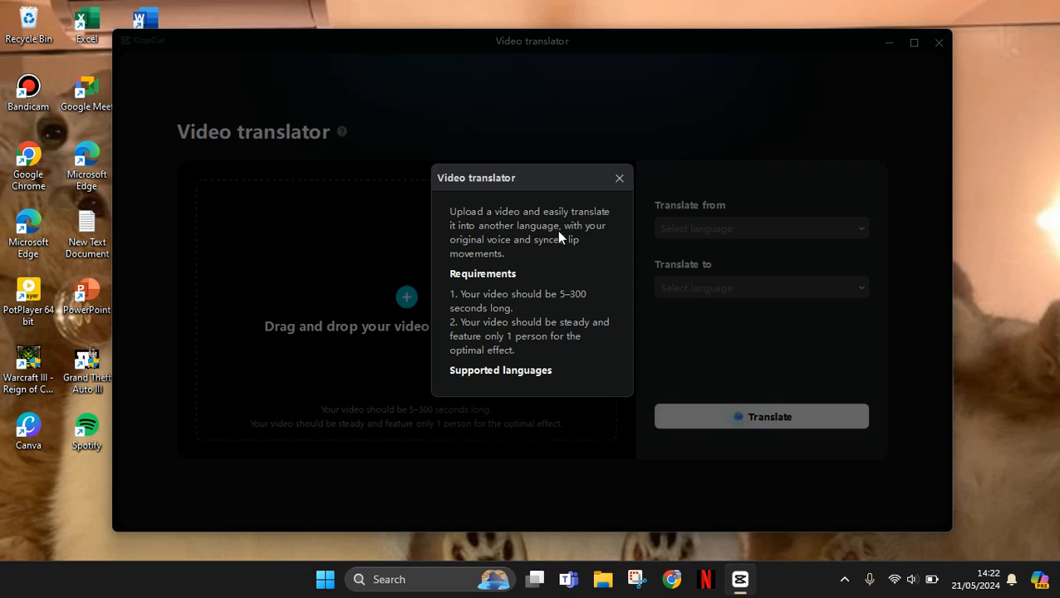
mouse_move(535, 261)
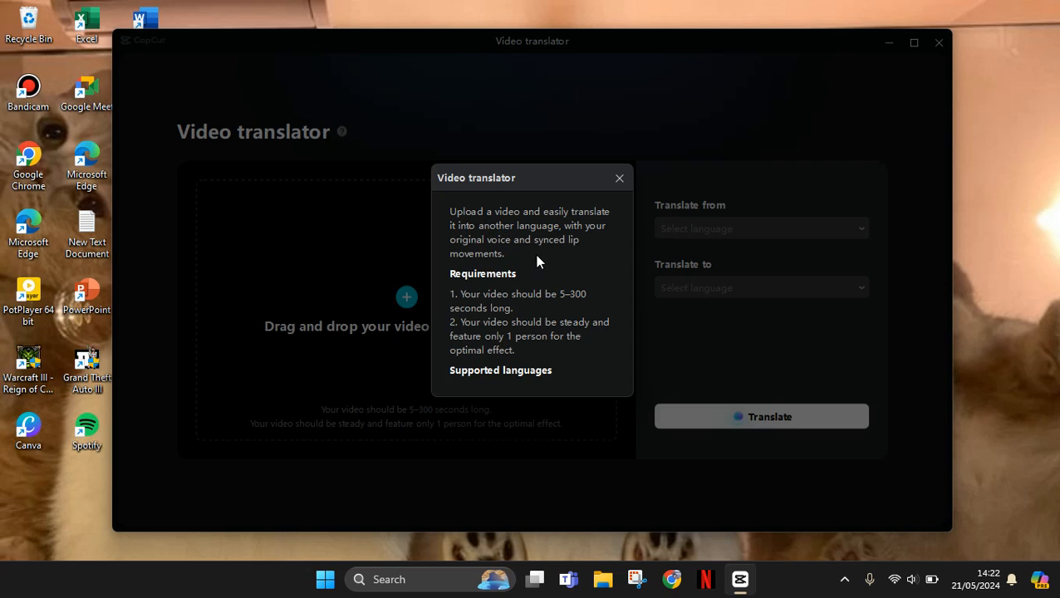
mouse_move(492, 291)
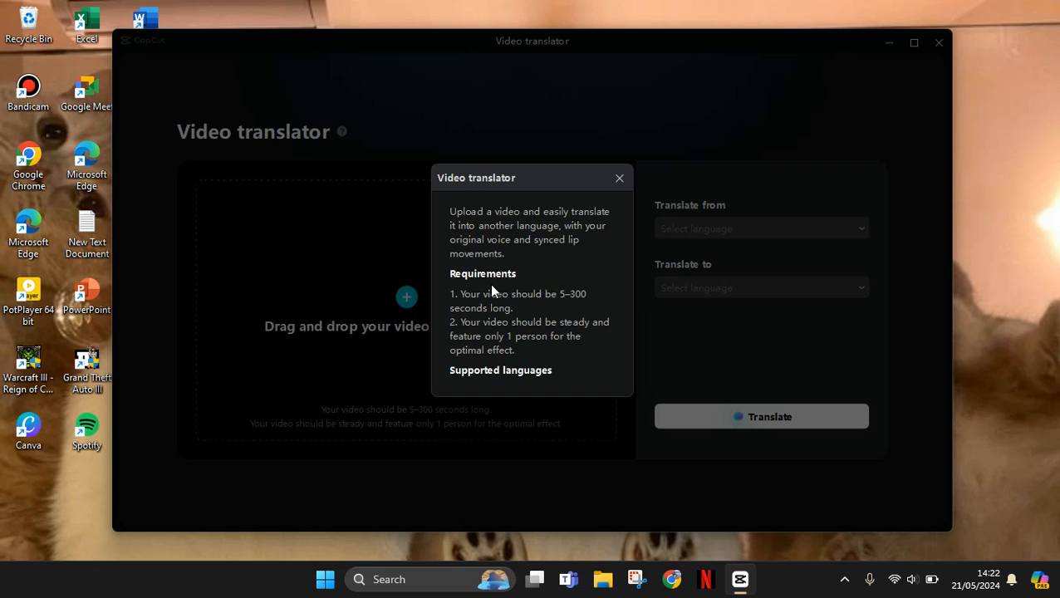
mouse_move(547, 354)
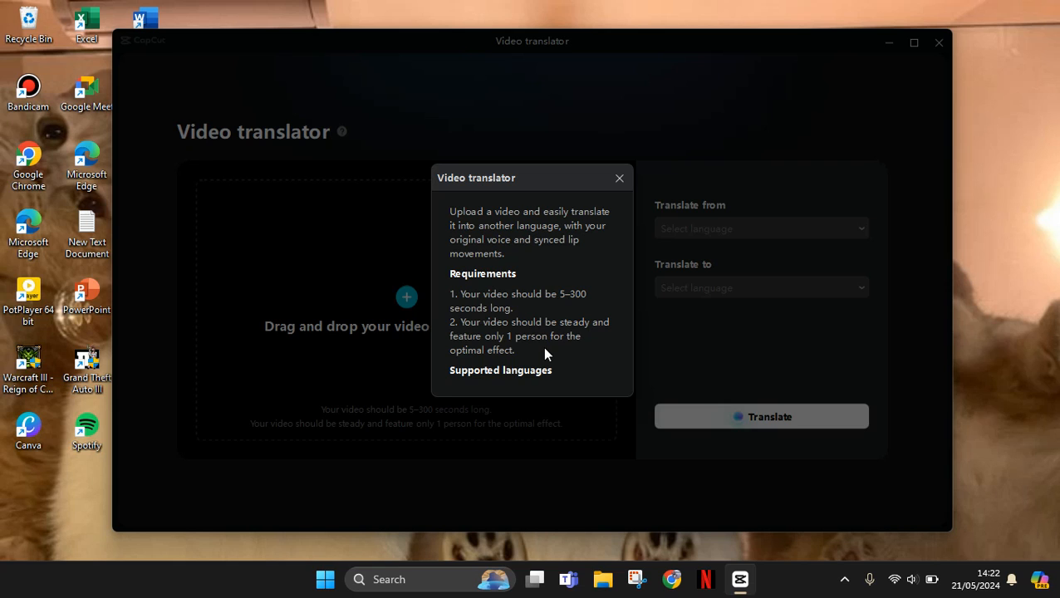
mouse_move(618, 196)
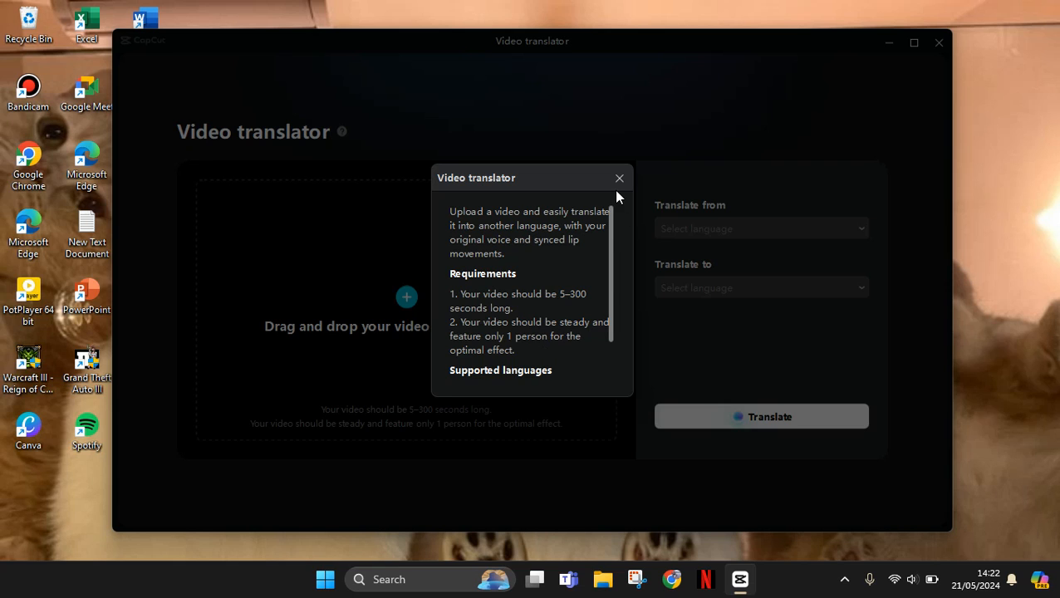
left_click(619, 178)
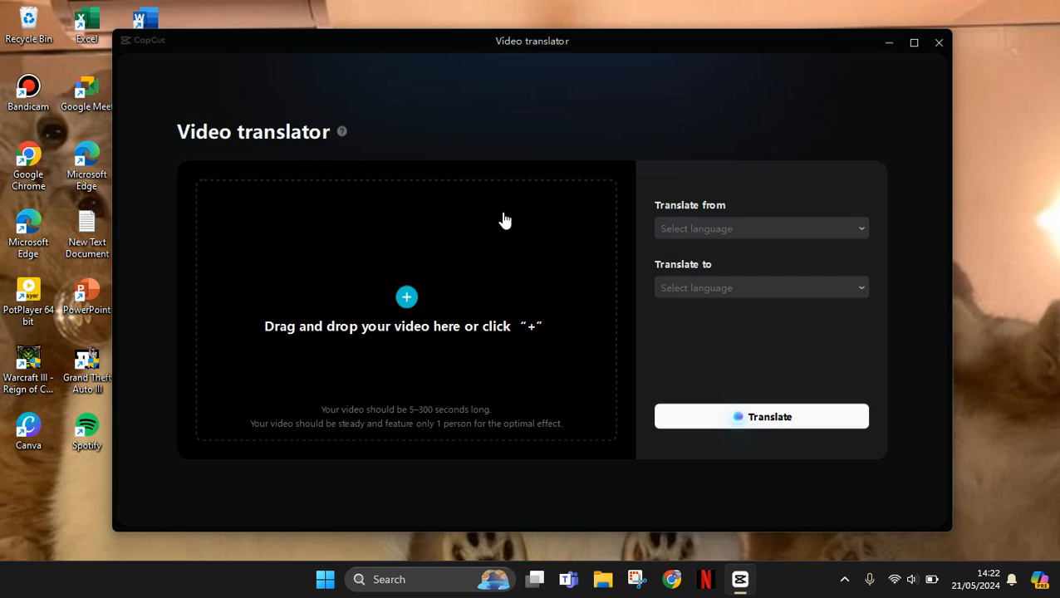
mouse_move(405, 298)
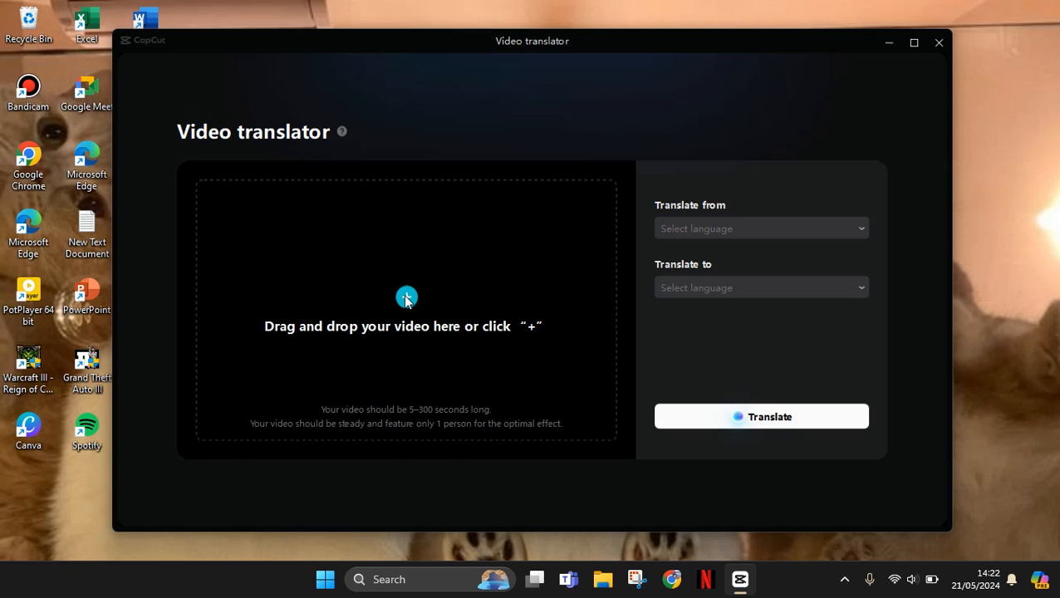
Upload the source MP4 from Documents > Bandicam into the translator preview.
left_click(406, 297)
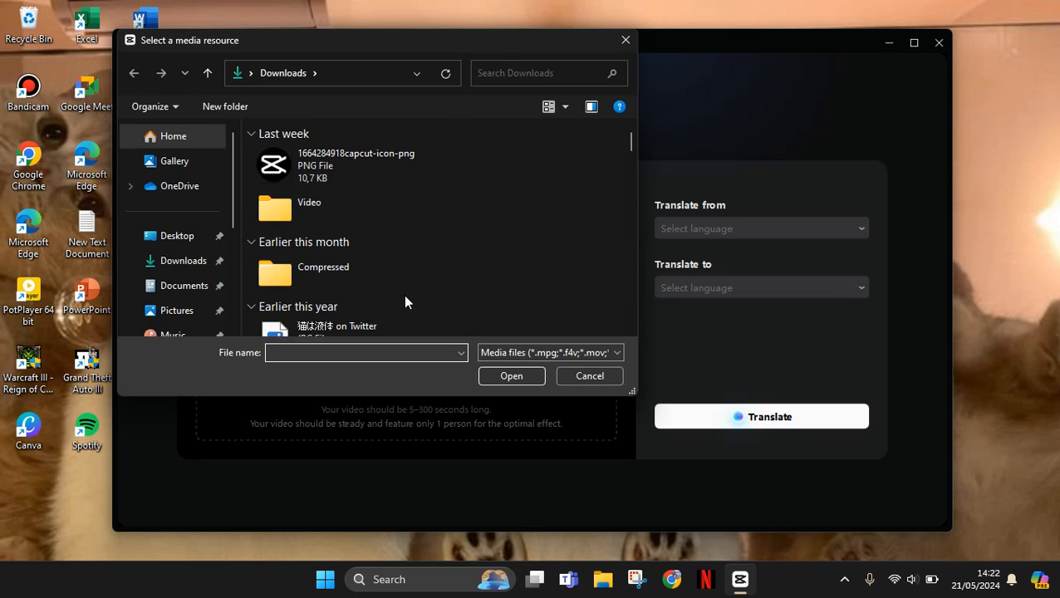
left_click(486, 166)
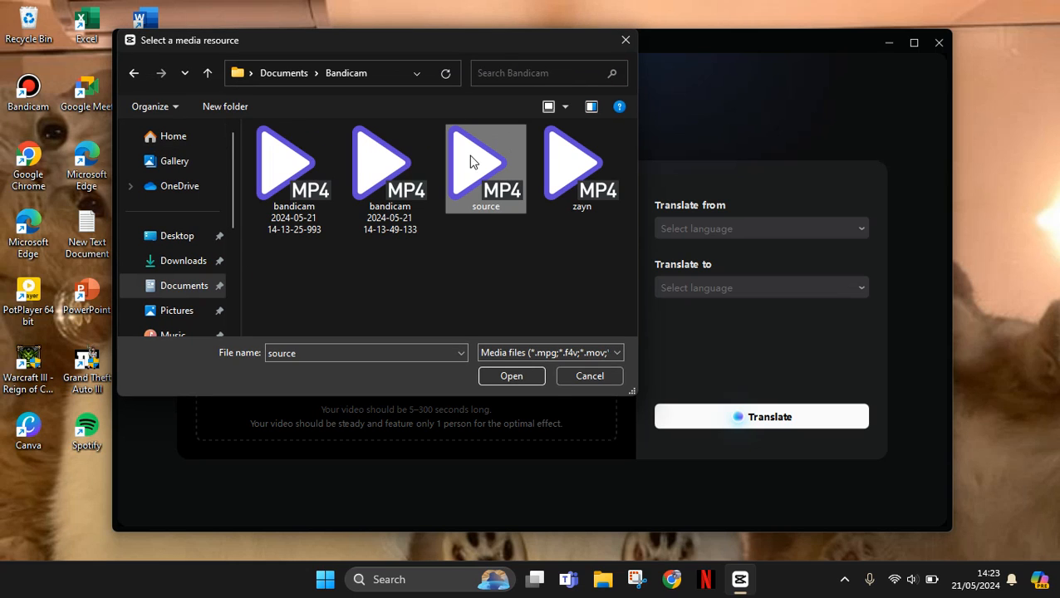
mouse_move(486, 166)
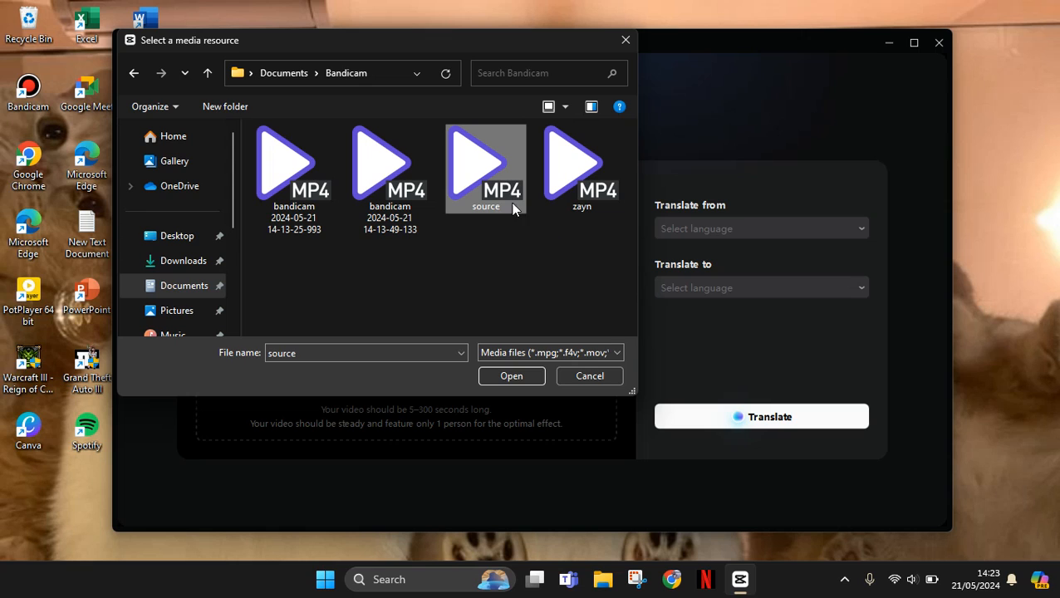
left_click(512, 376)
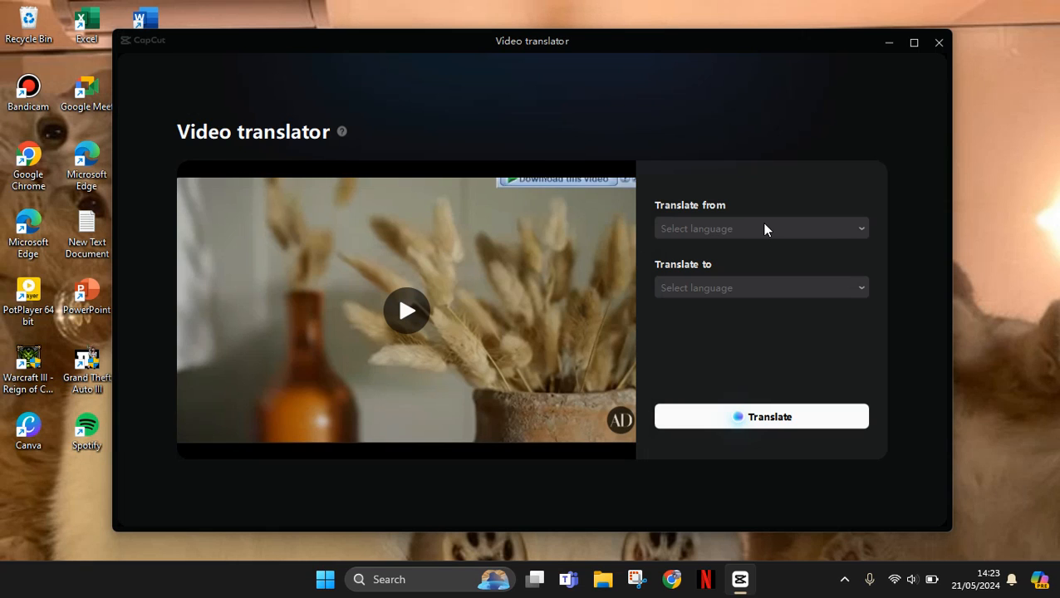
Set the original language to English and the target language to Japanese.
left_click(761, 228)
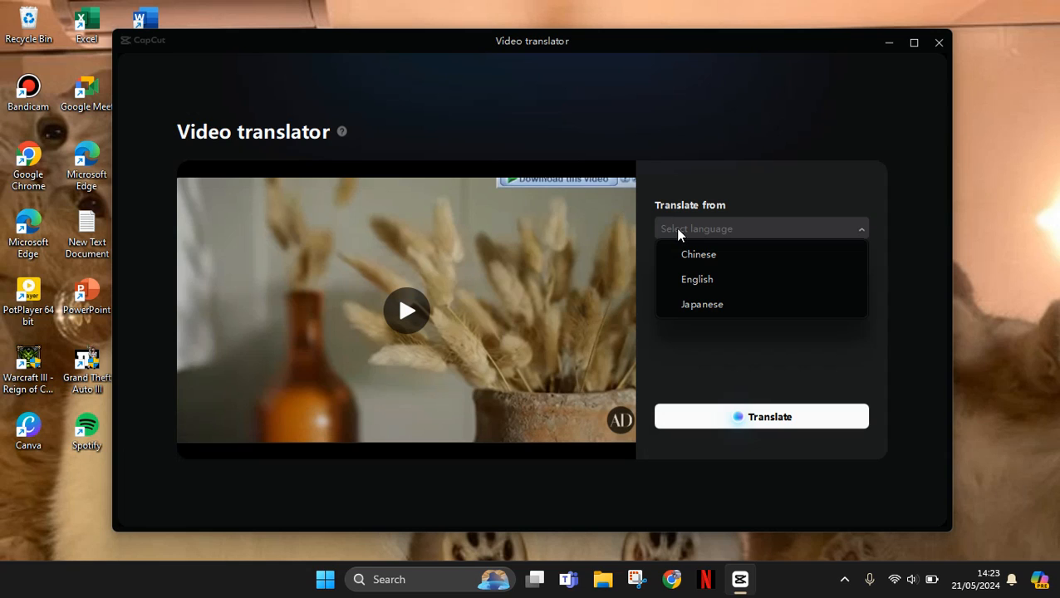
mouse_move(698, 280)
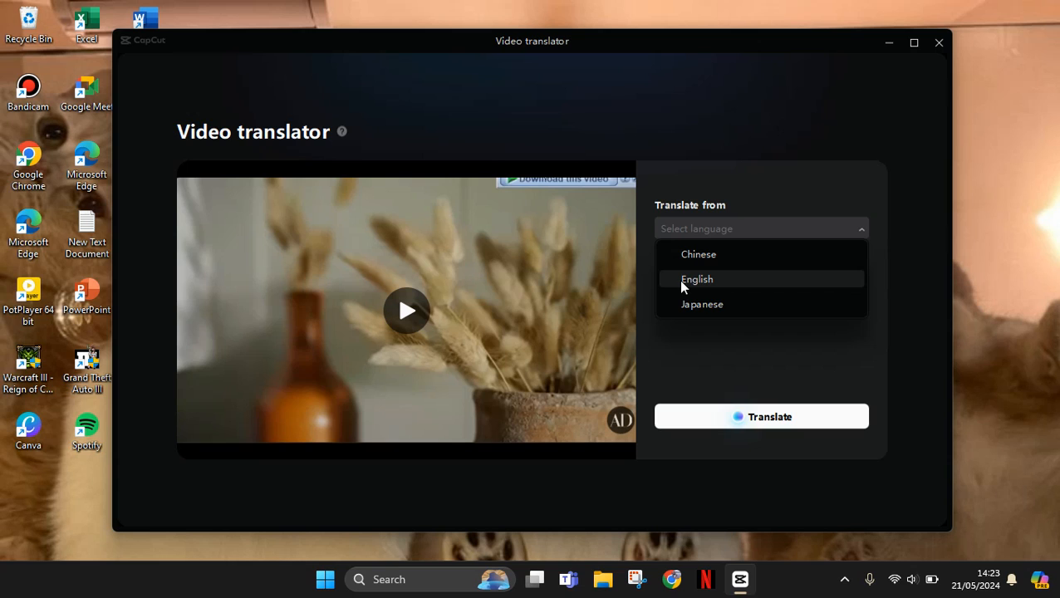
left_click(698, 279)
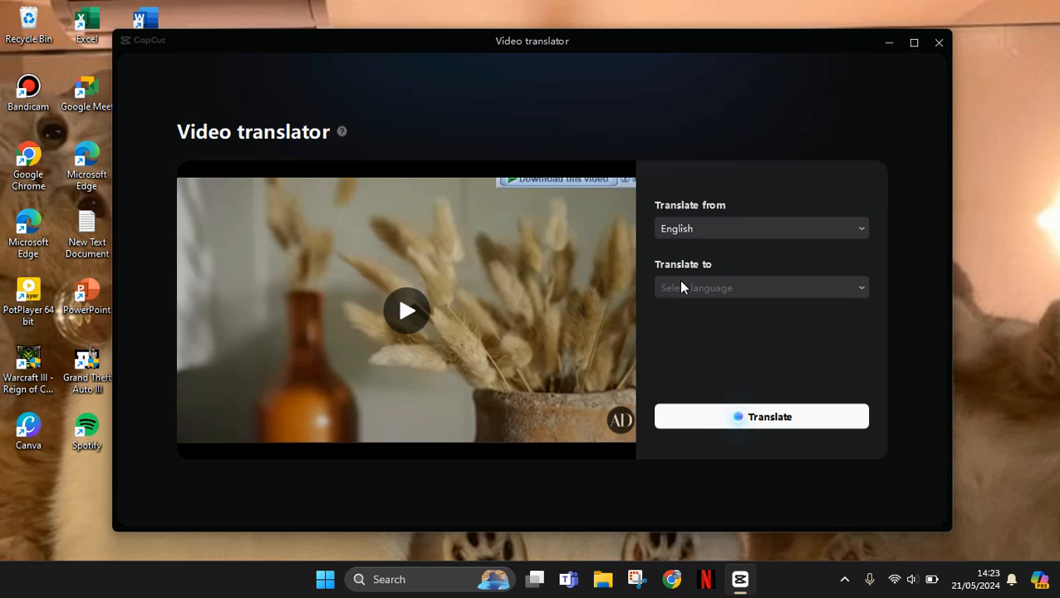
left_click(761, 288)
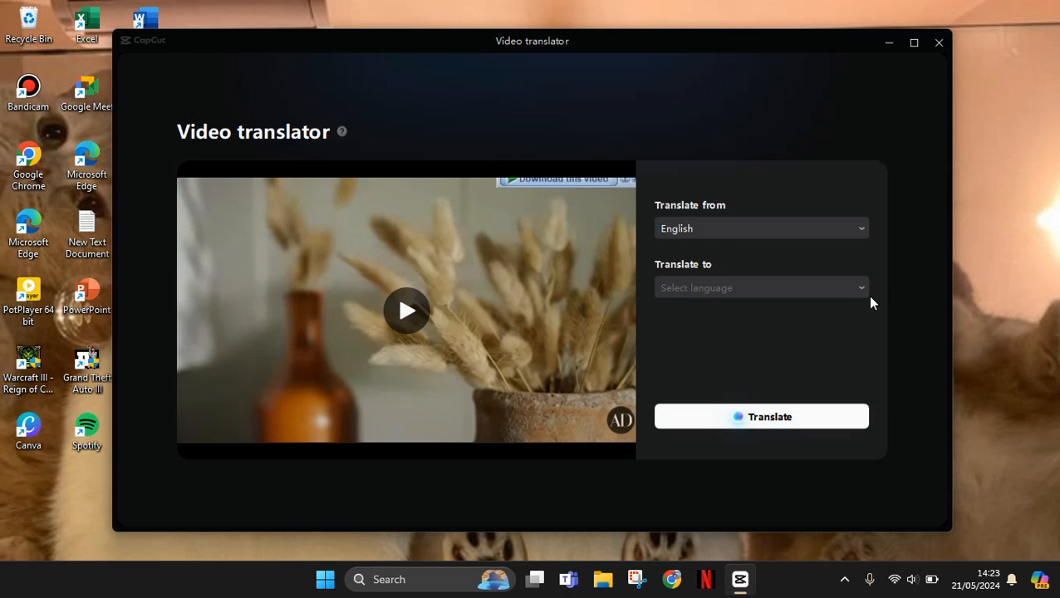
left_click(761, 287)
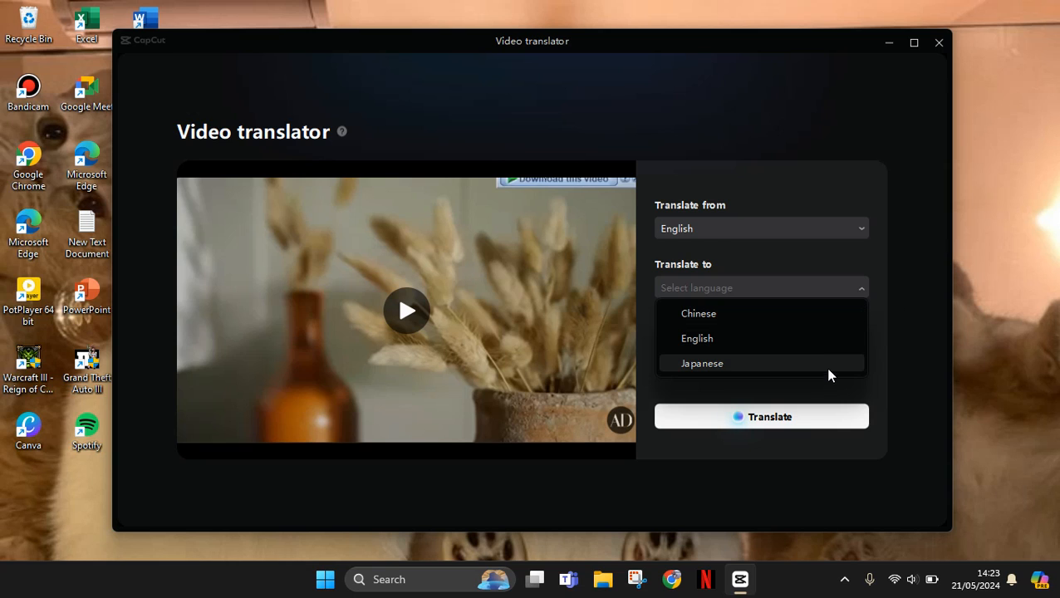
mouse_move(816, 317)
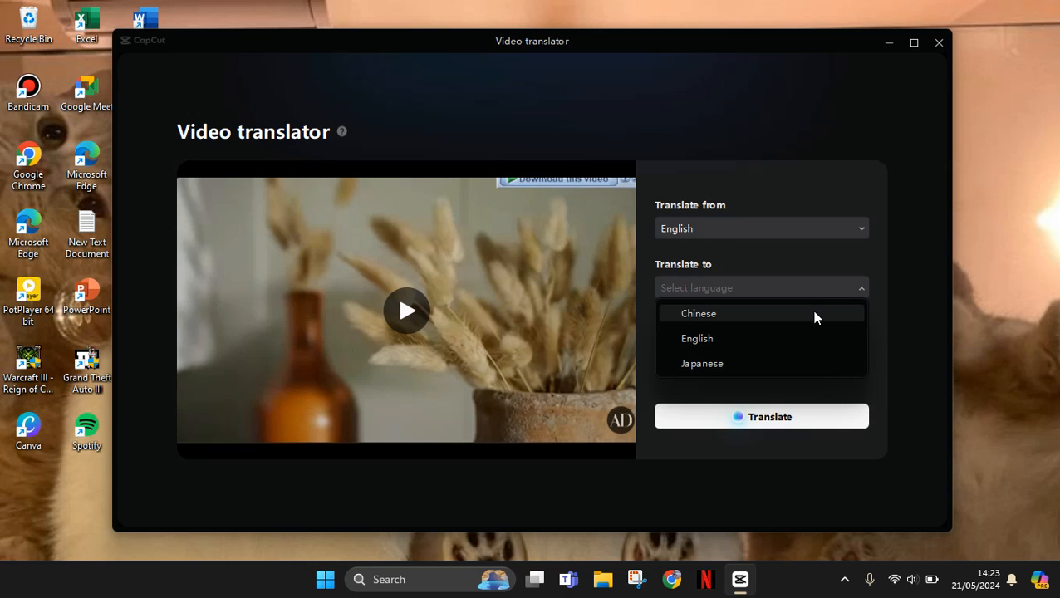
mouse_move(812, 362)
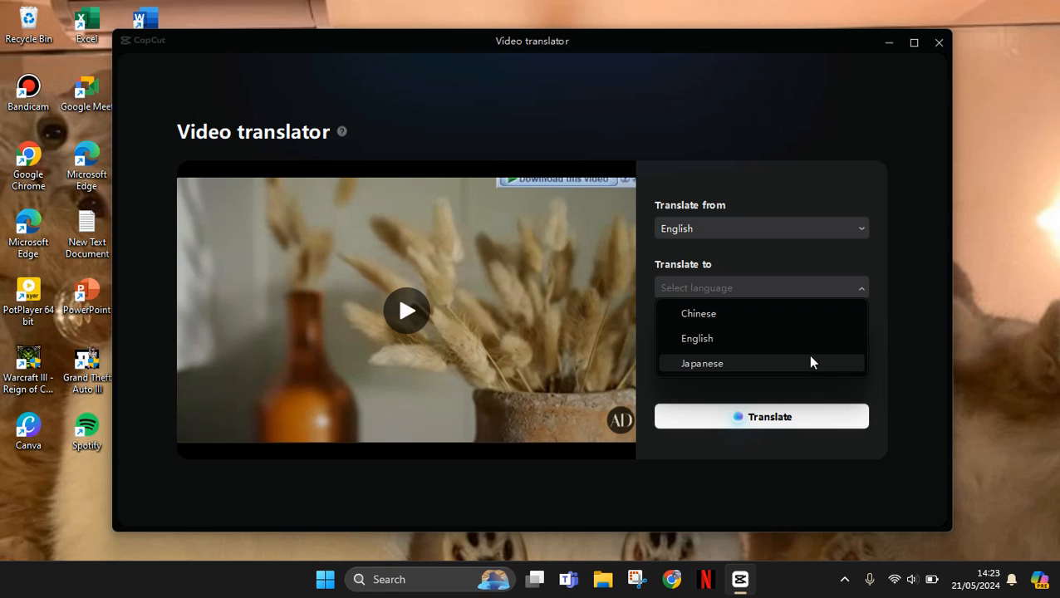
mouse_move(811, 372)
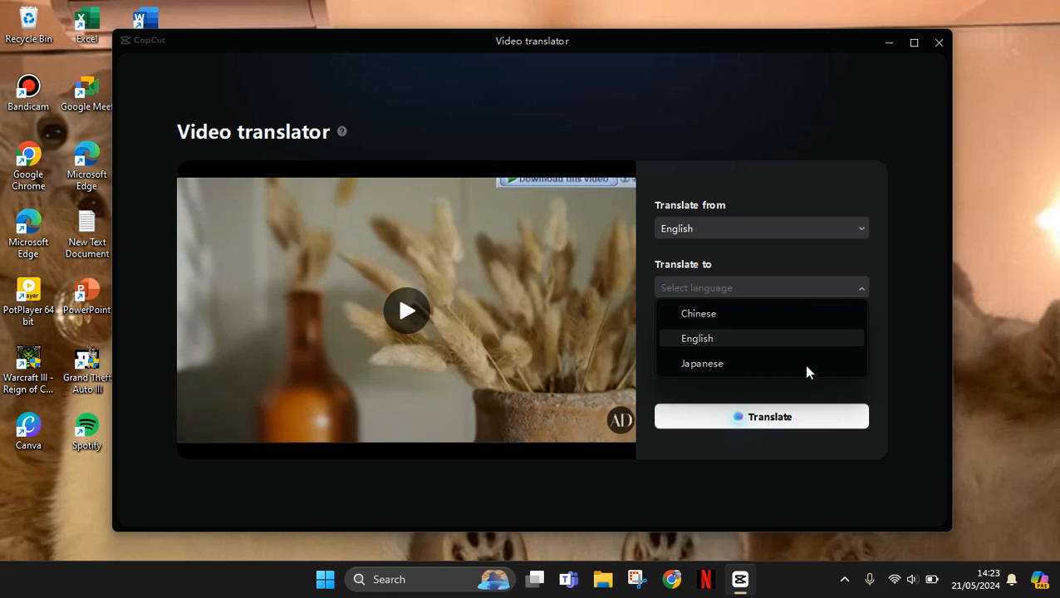
mouse_move(804, 332)
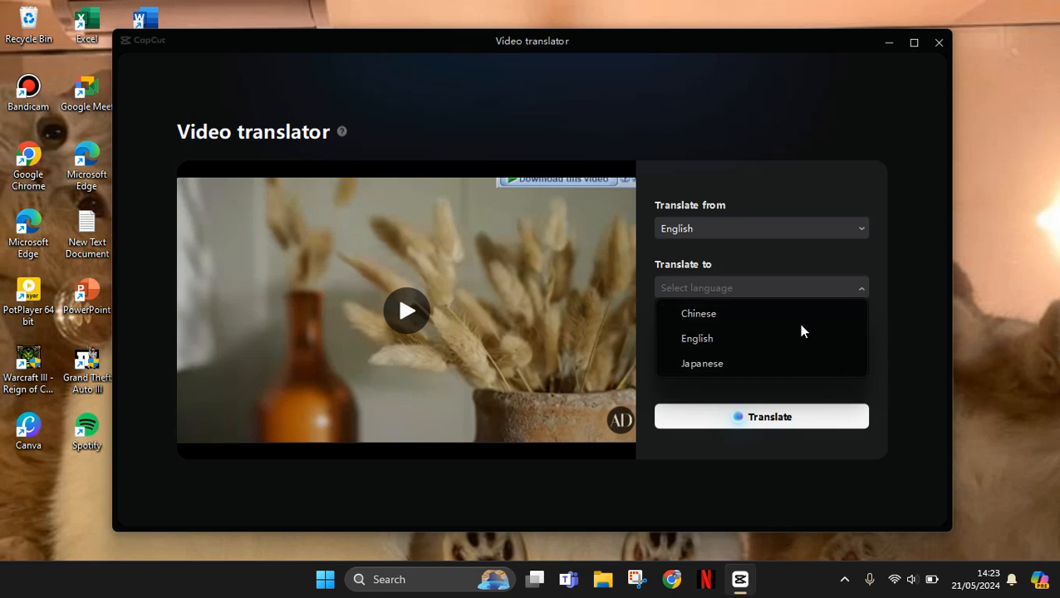
mouse_move(735, 372)
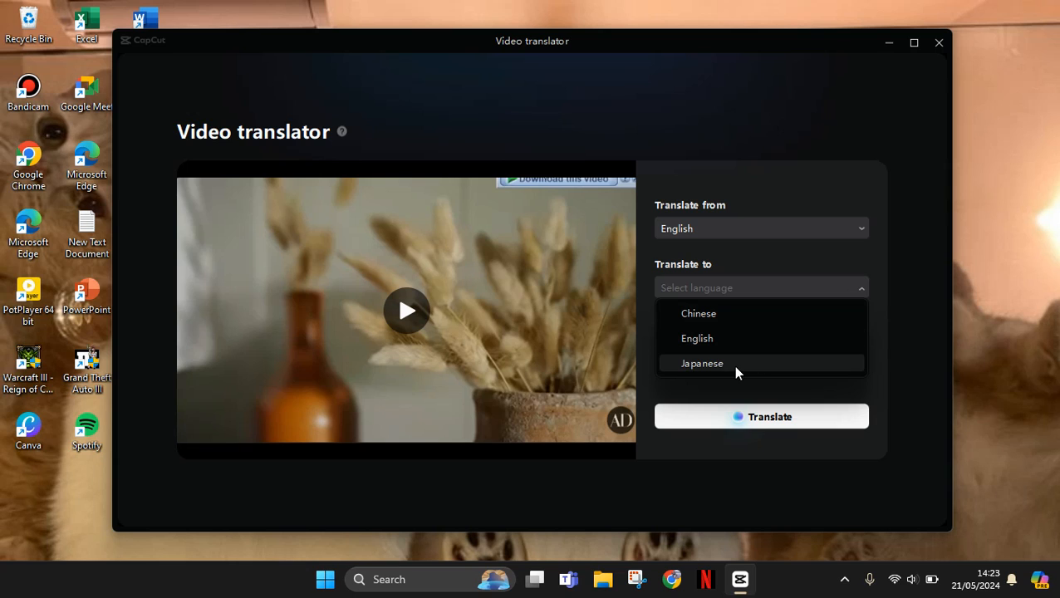
left_click(701, 362)
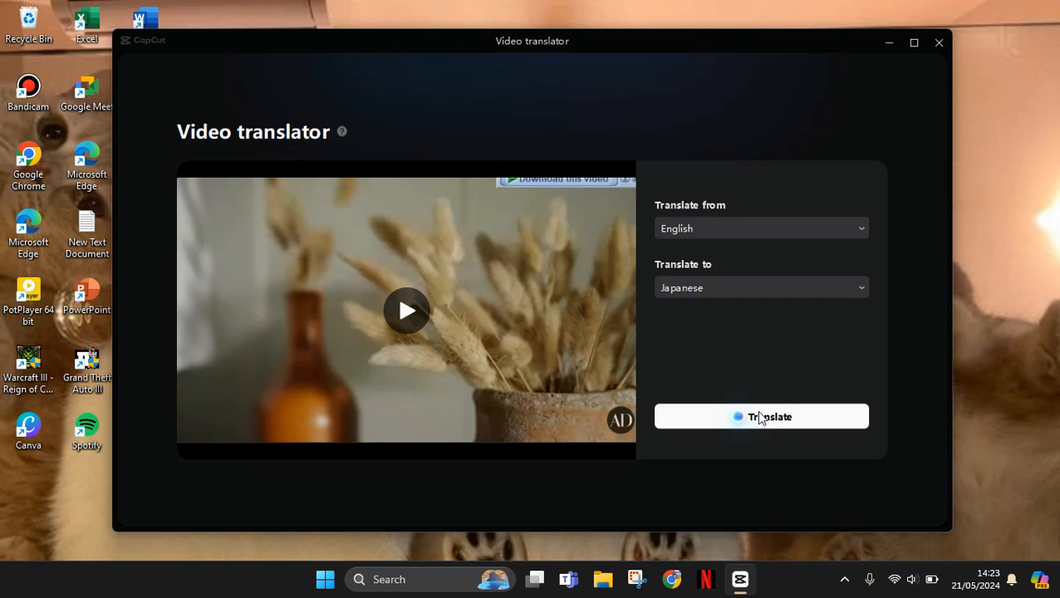
Start the translation, agree to the Notice terms and allow the feature to begin processing.
left_click(761, 416)
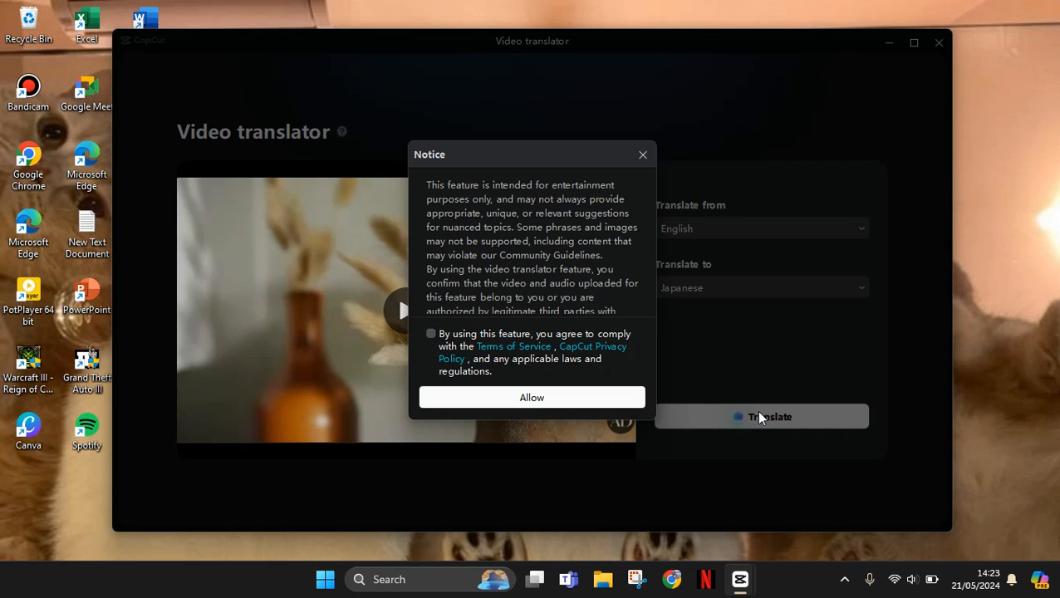
mouse_move(555, 218)
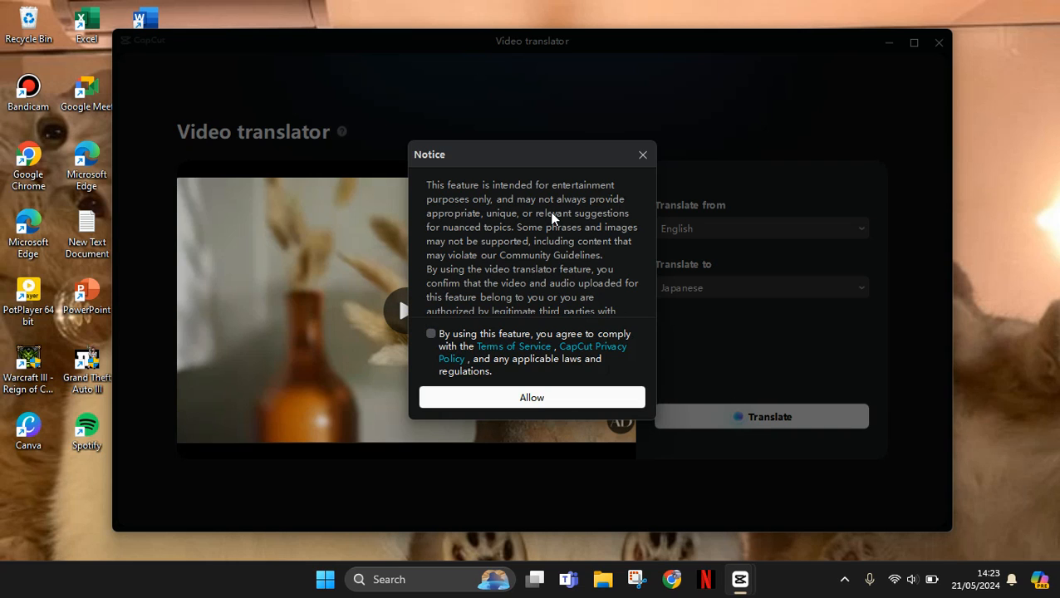
mouse_move(466, 231)
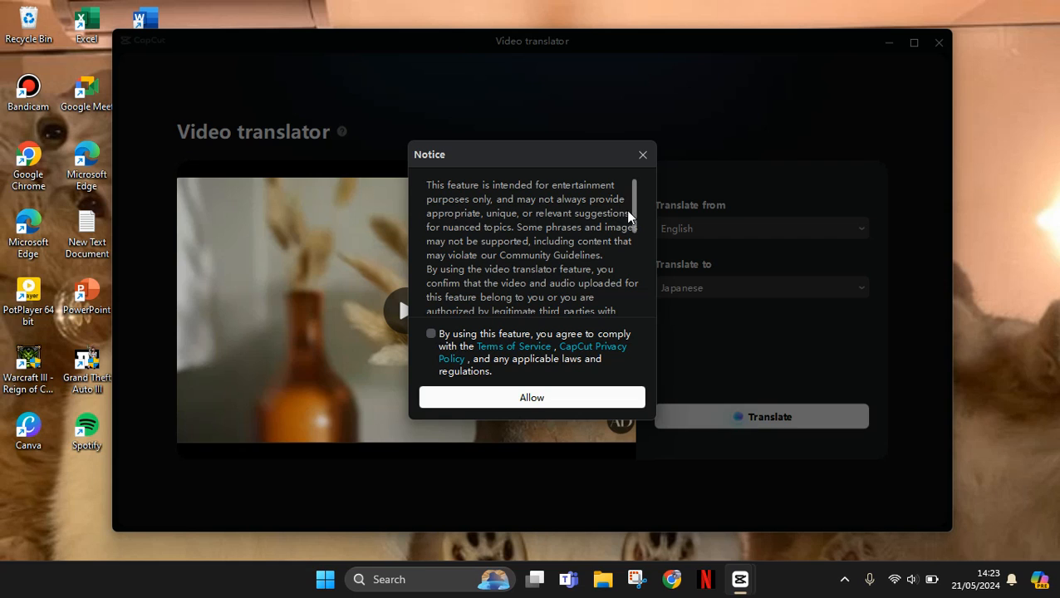
scroll("down", 3)
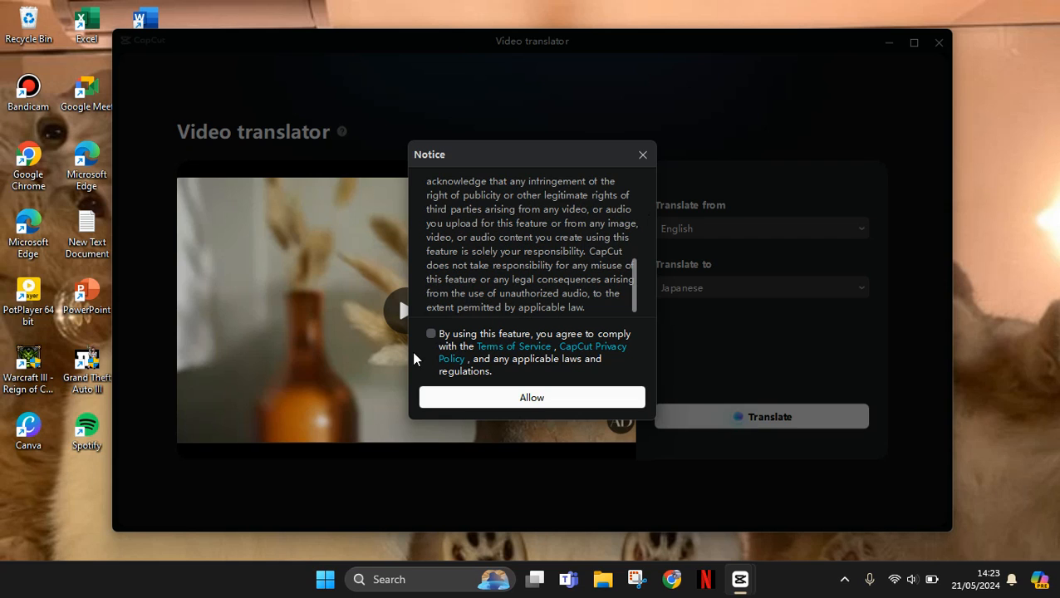
left_click(430, 332)
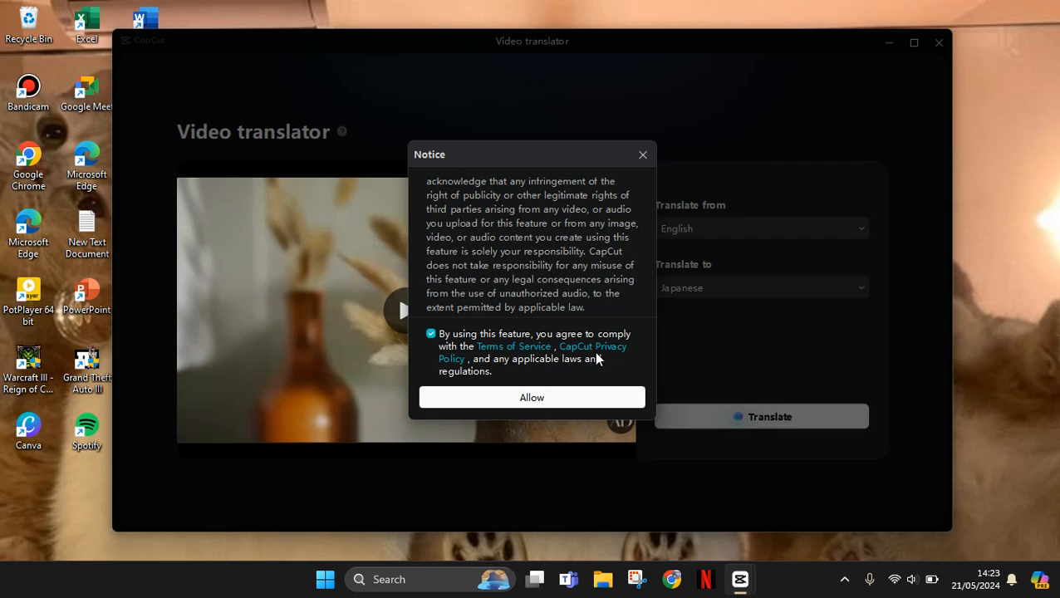
mouse_move(499, 406)
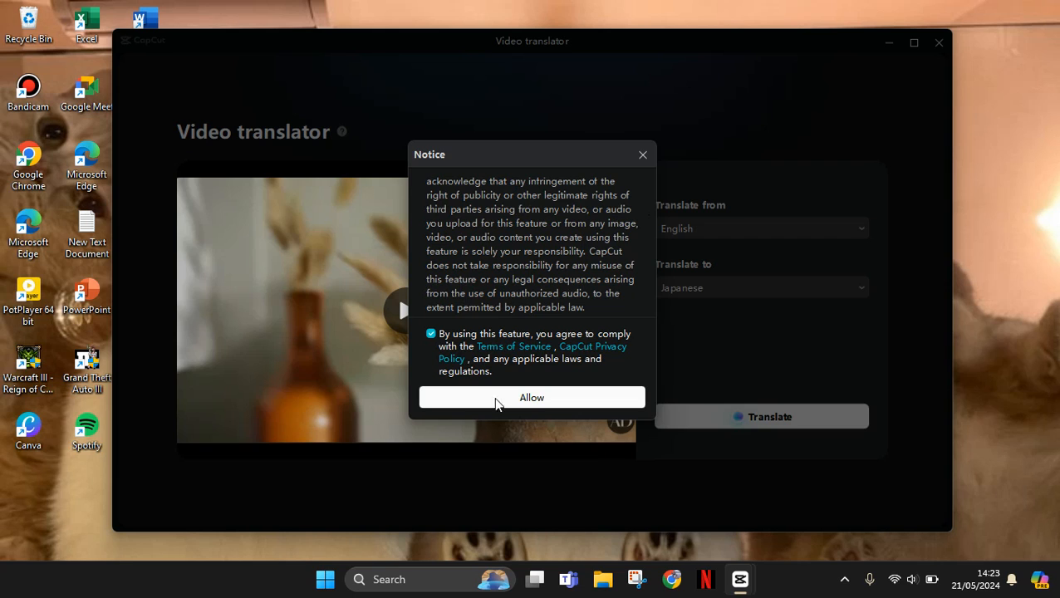
left_click(532, 397)
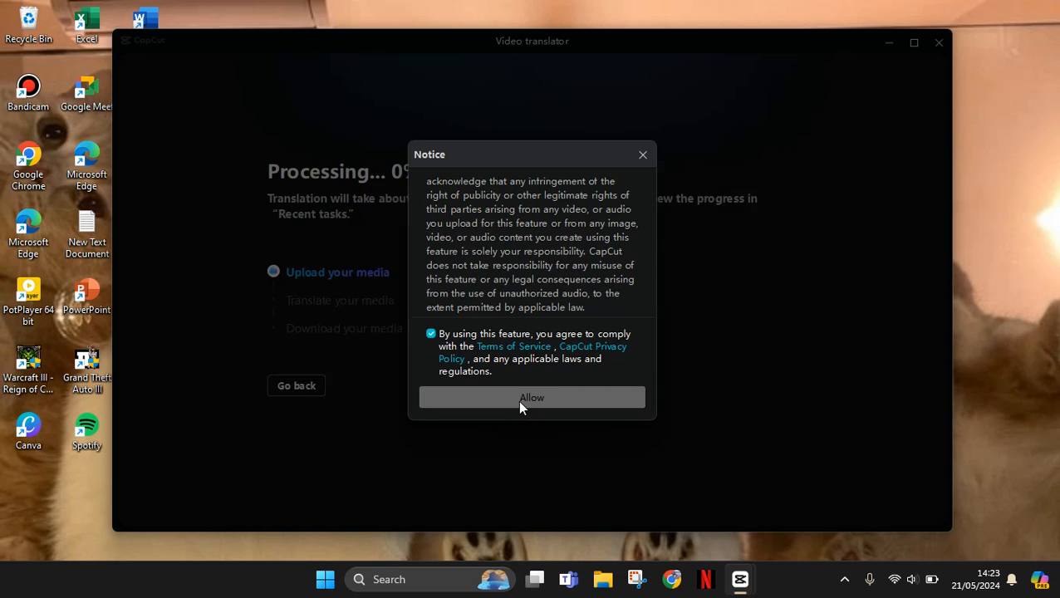
Wait on the Processing screen while the English-to-Japanese translation runs.
left_click(531, 397)
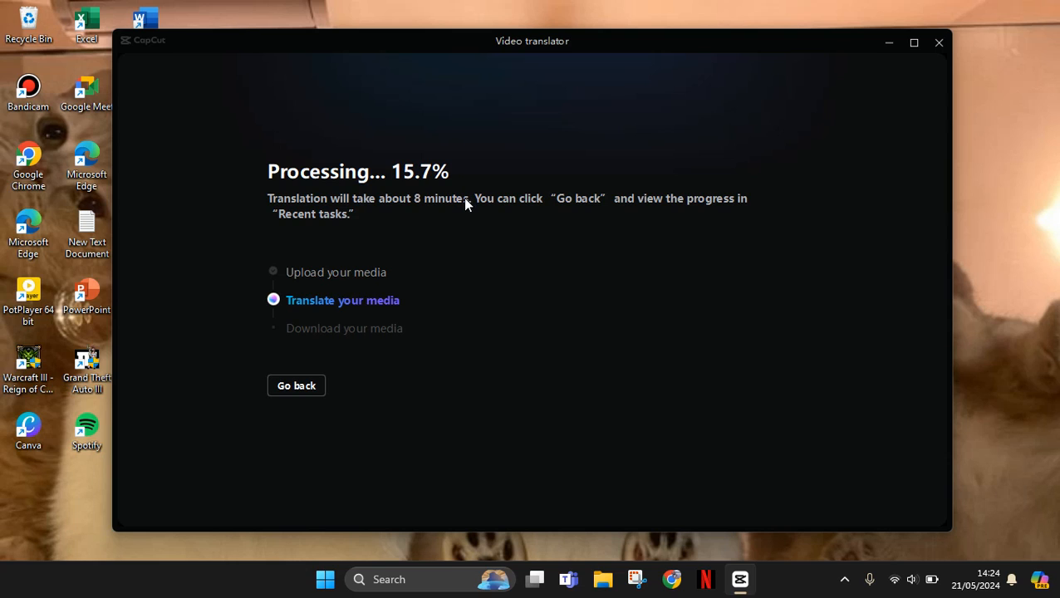
mouse_move(264, 406)
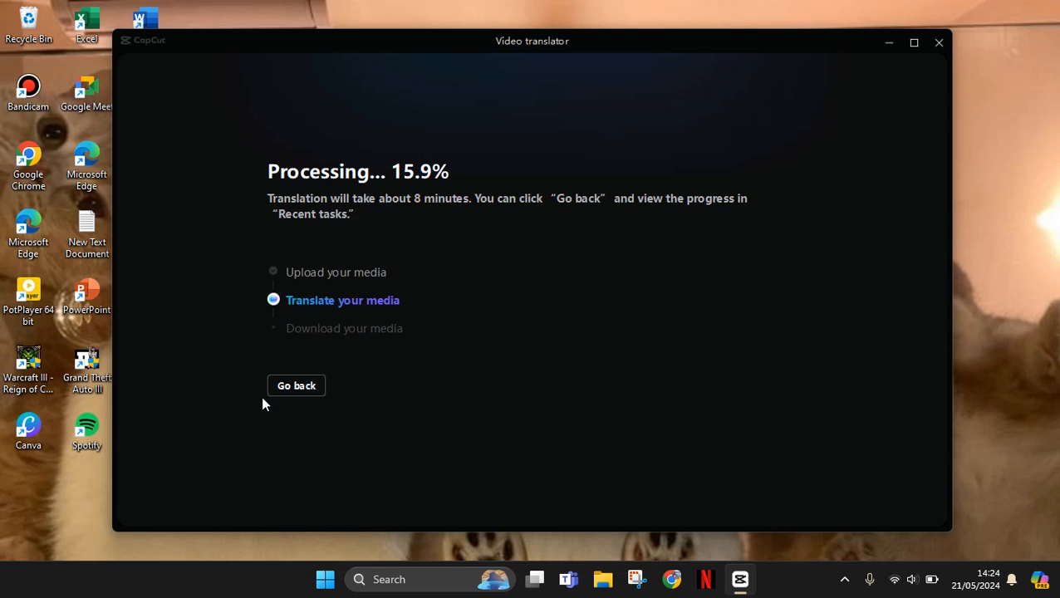
mouse_move(336, 389)
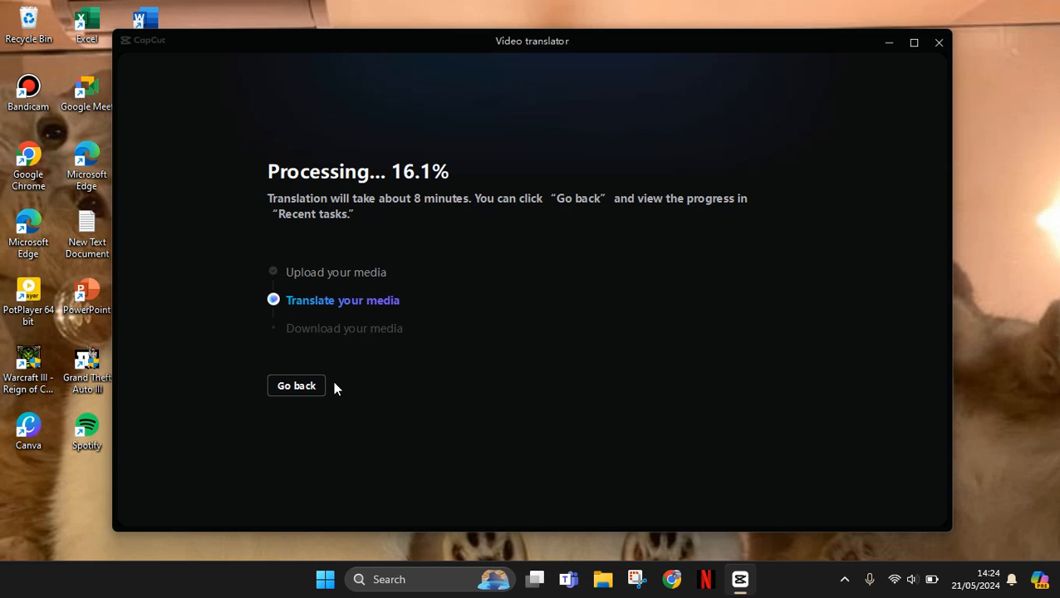
mouse_move(412, 307)
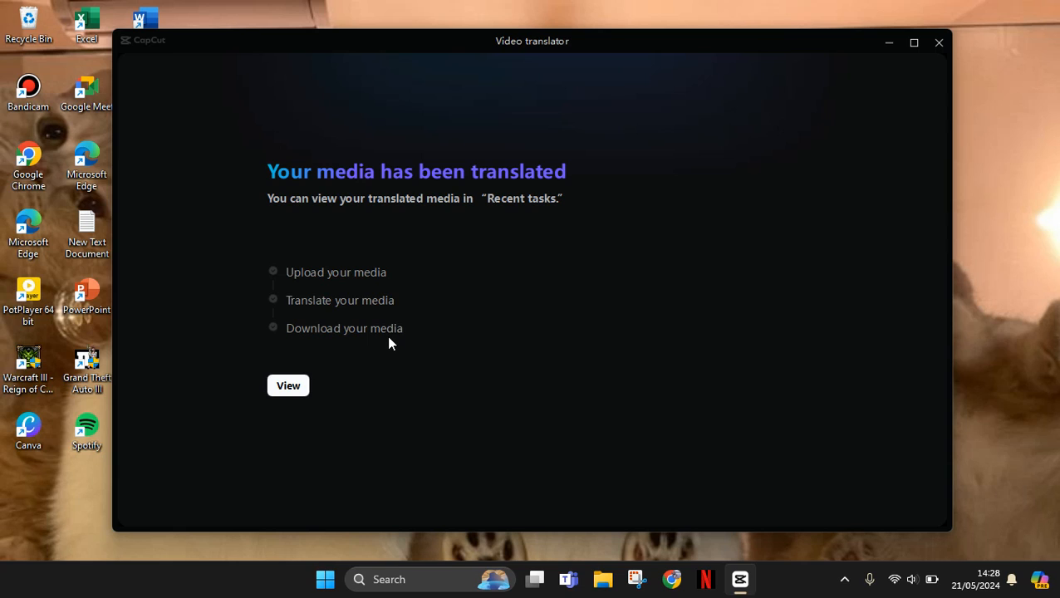
mouse_move(382, 219)
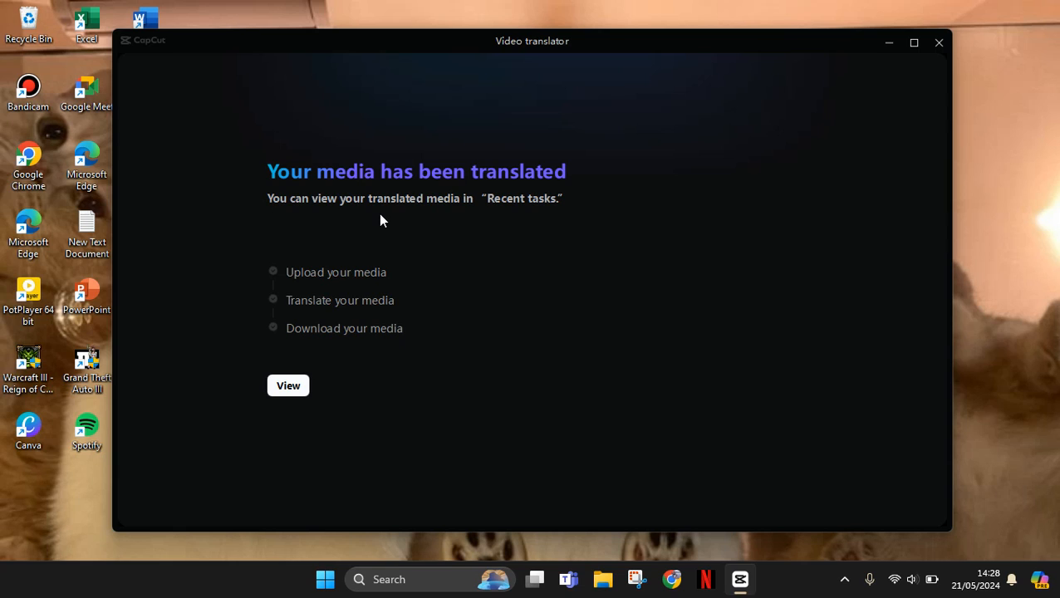
mouse_move(289, 386)
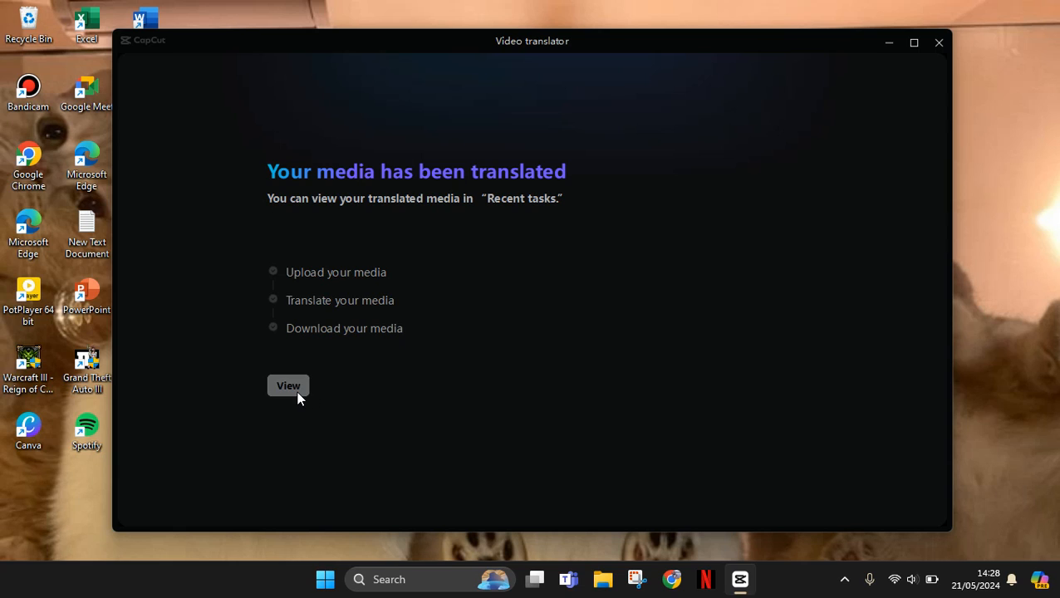
View the translated Japanese clip and play it back, pausing and resuming twice.
left_click(289, 386)
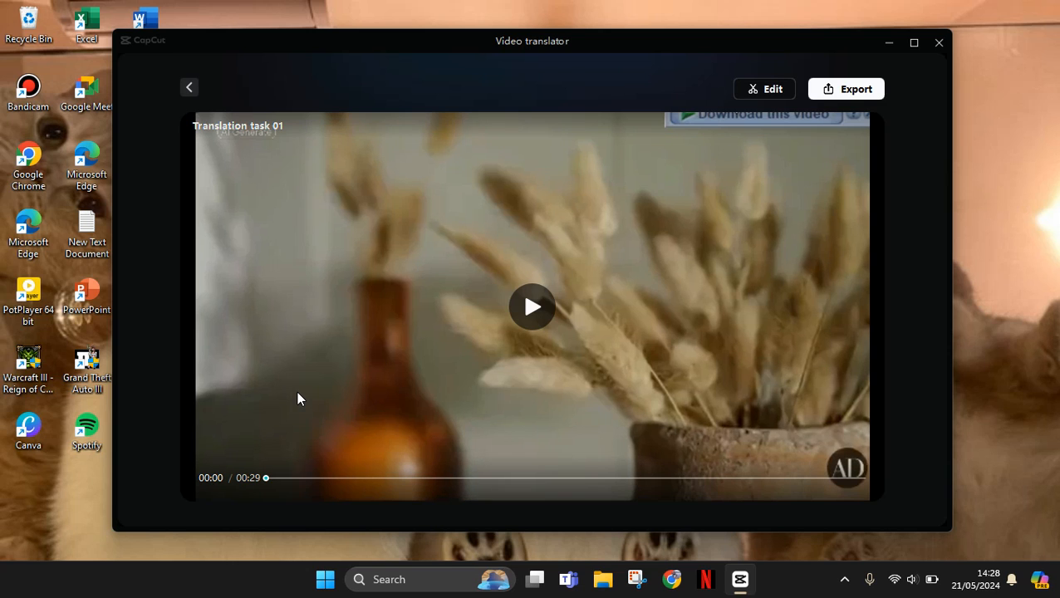
mouse_move(532, 308)
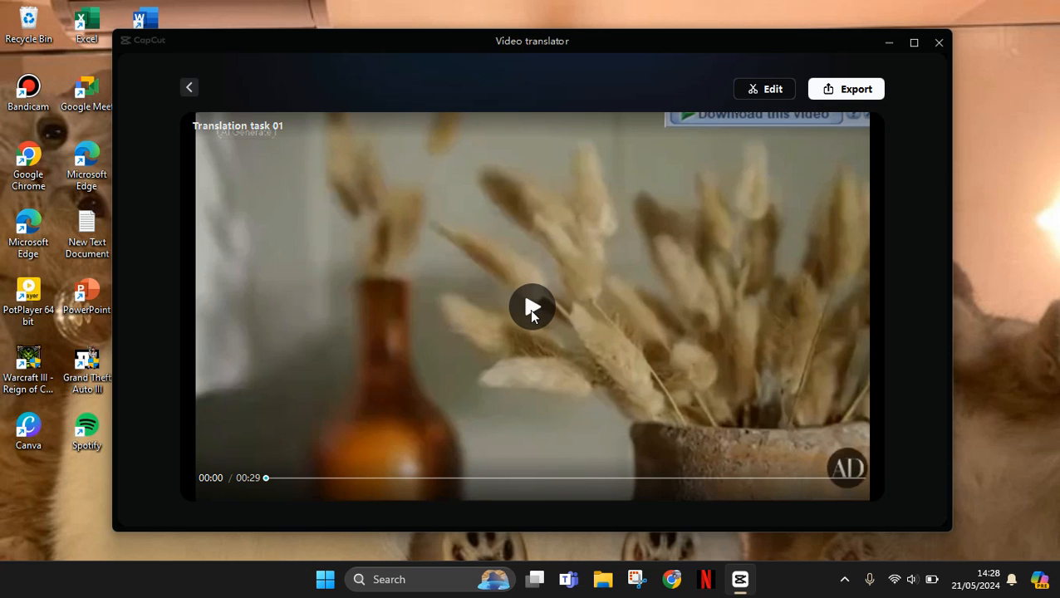
left_click(532, 308)
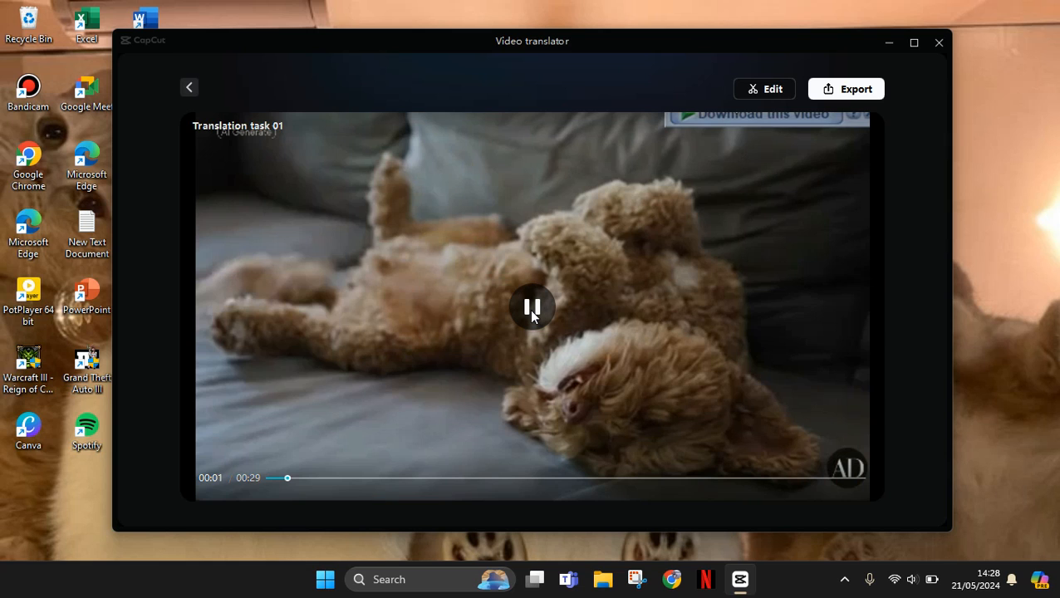
left_click(532, 306)
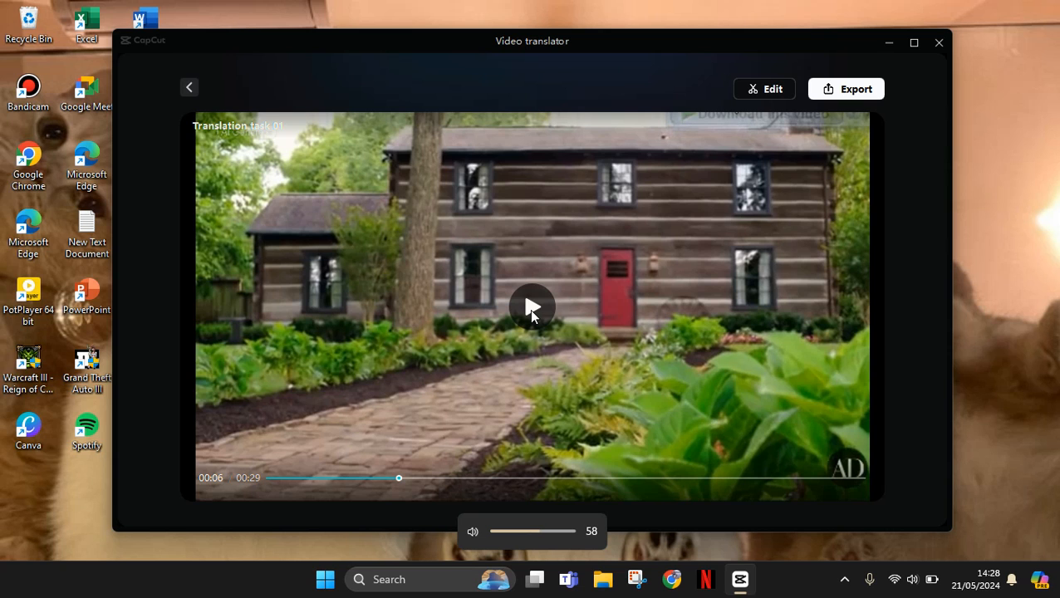
left_click(532, 308)
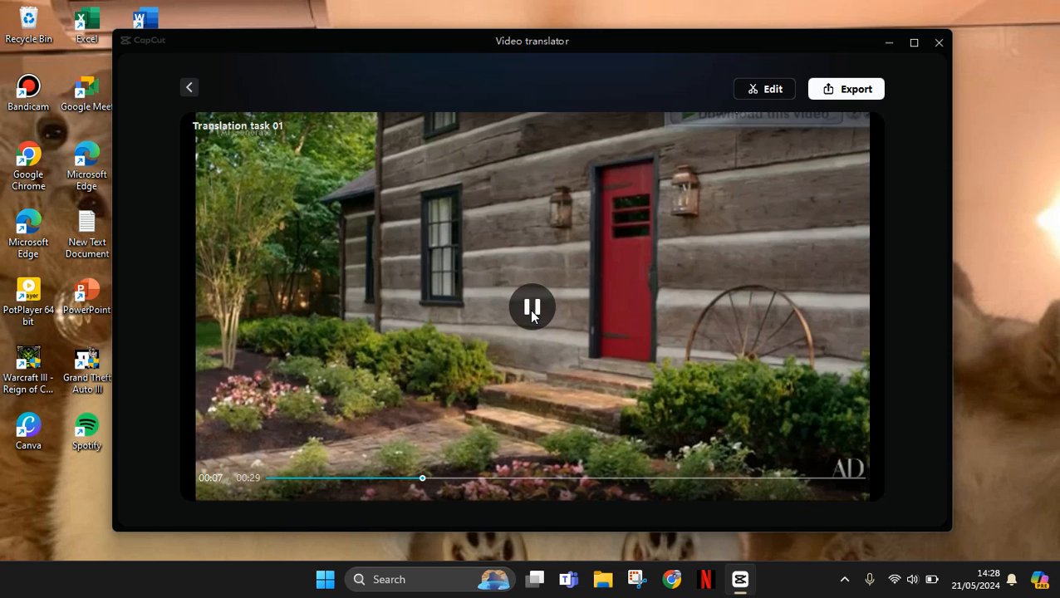
left_click(532, 308)
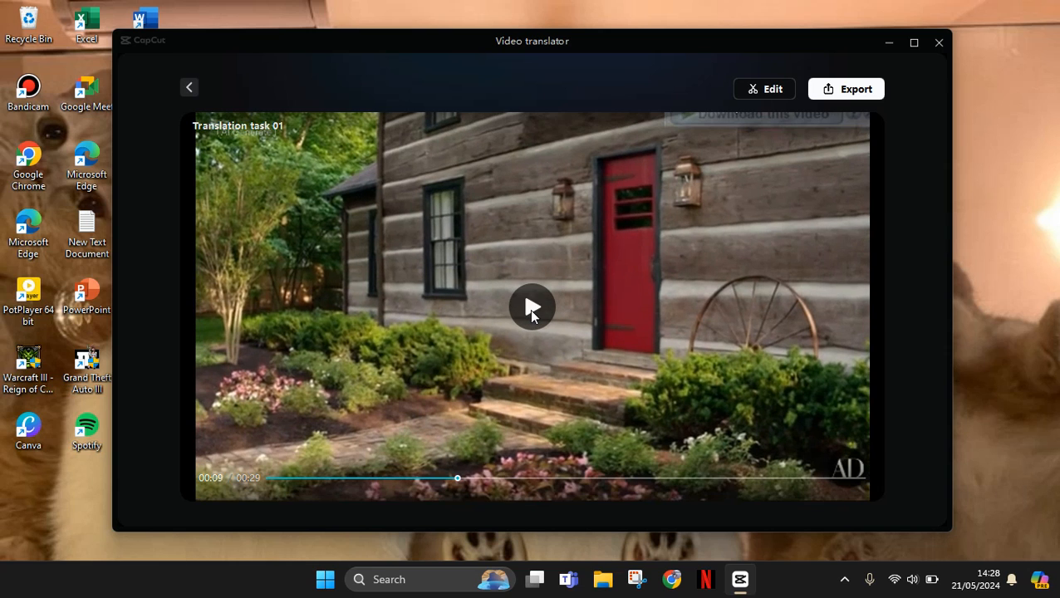
left_click(532, 308)
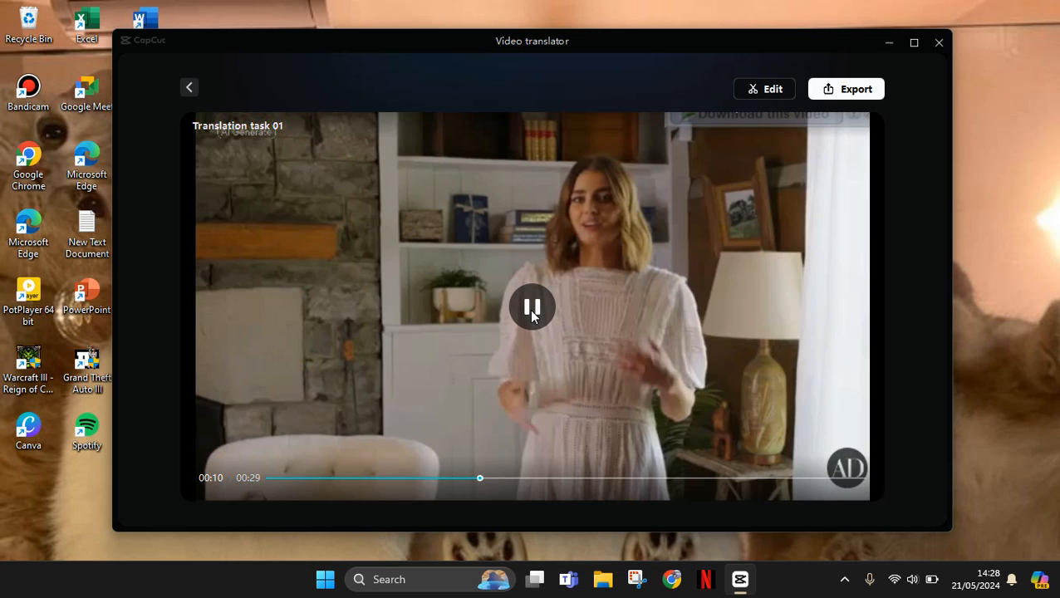